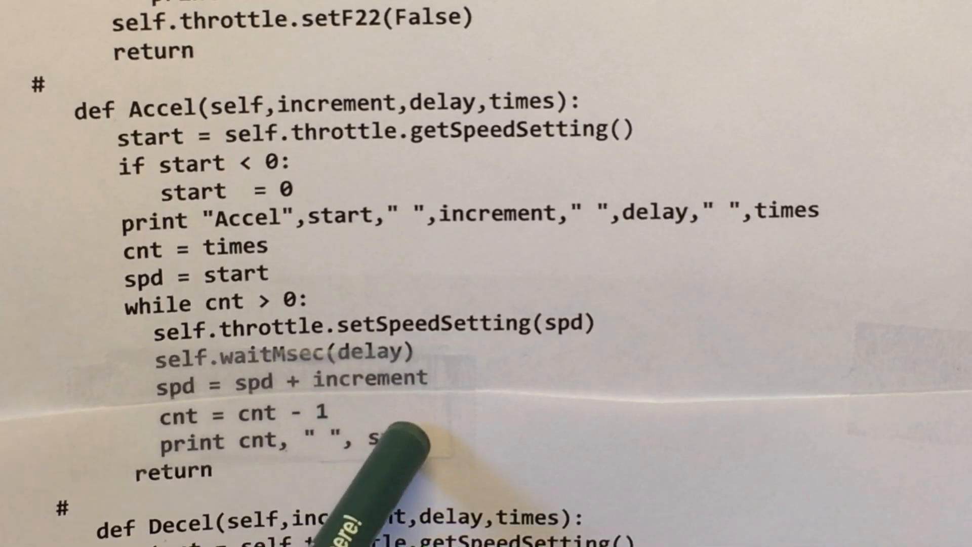
mouse_move(310, 471)
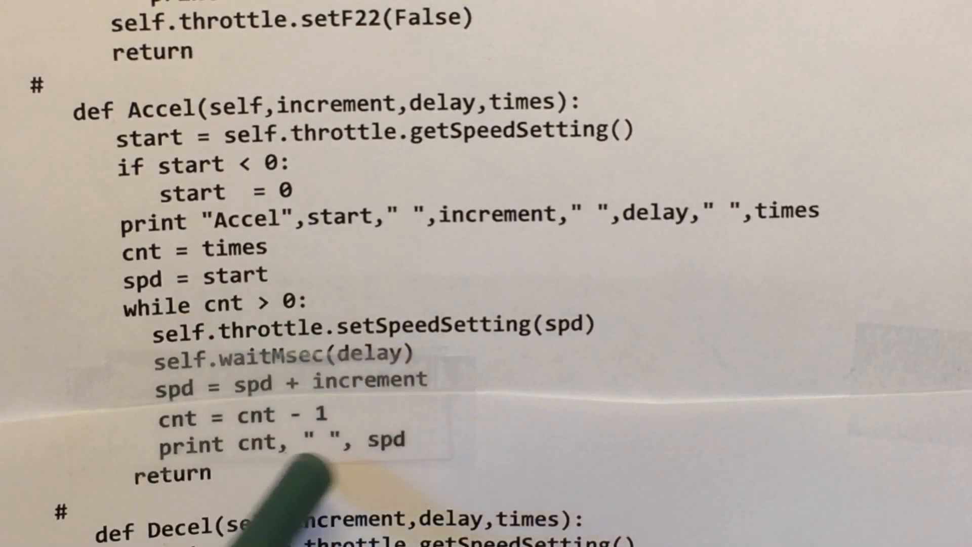